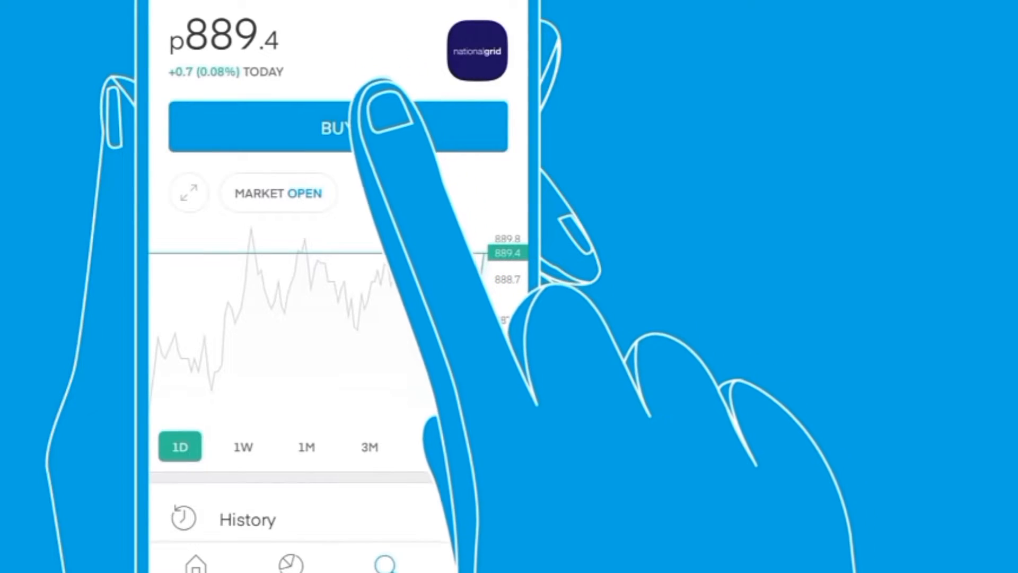
# Start a National Grid market buy order for 15 shares, about £134.08
pyautogui.click(337, 126)
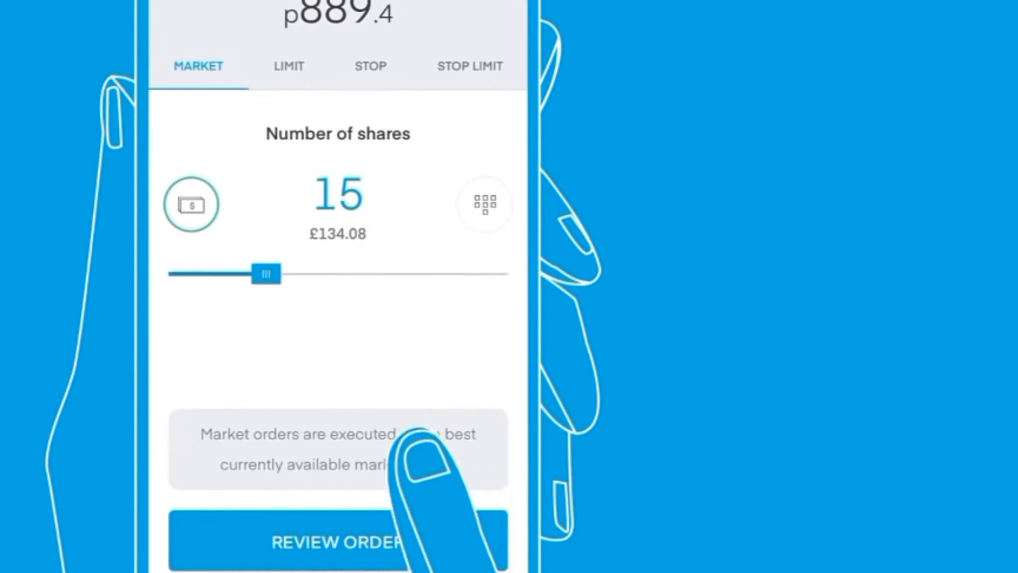